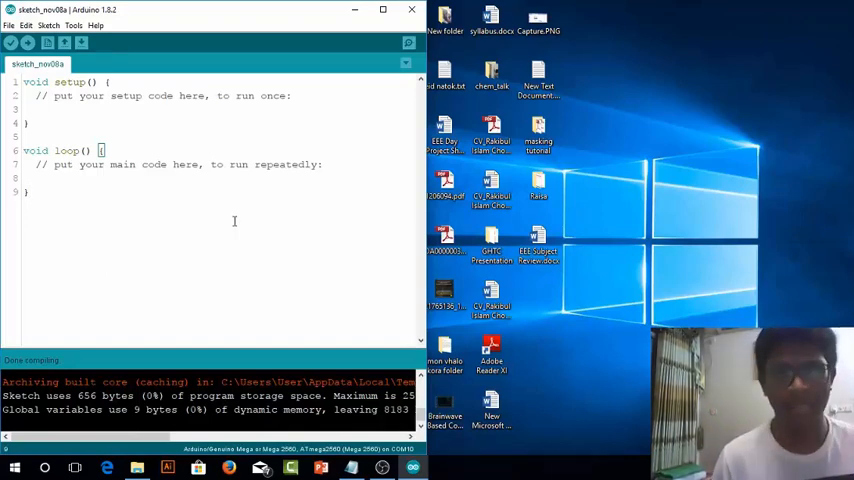
Glance at the Tools menu, then dismiss it and the note holding the boards URL
left_click(73, 25)
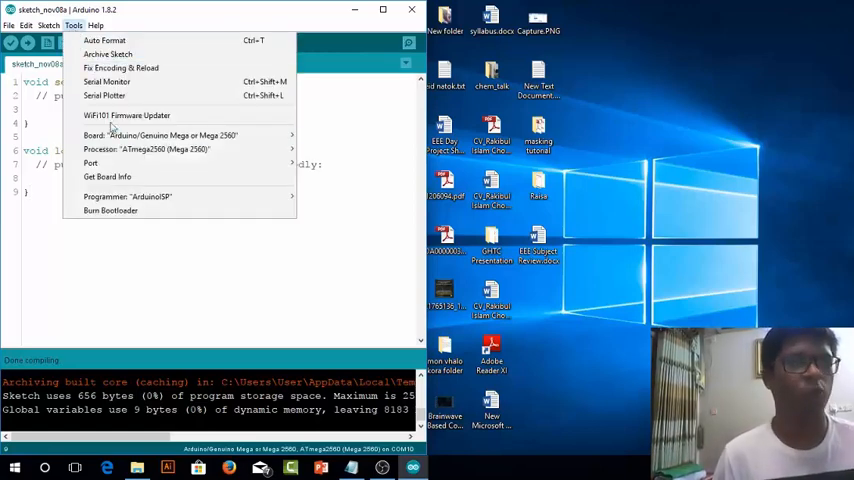
left_click(140, 135)
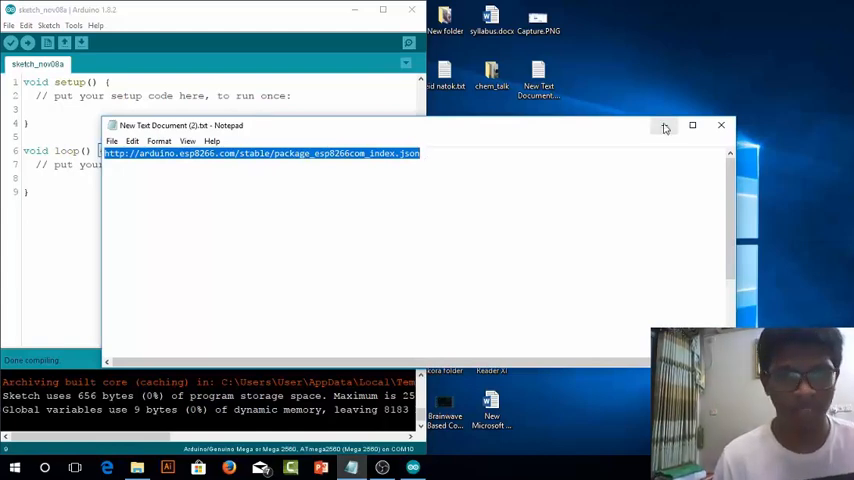
left_click(720, 125)
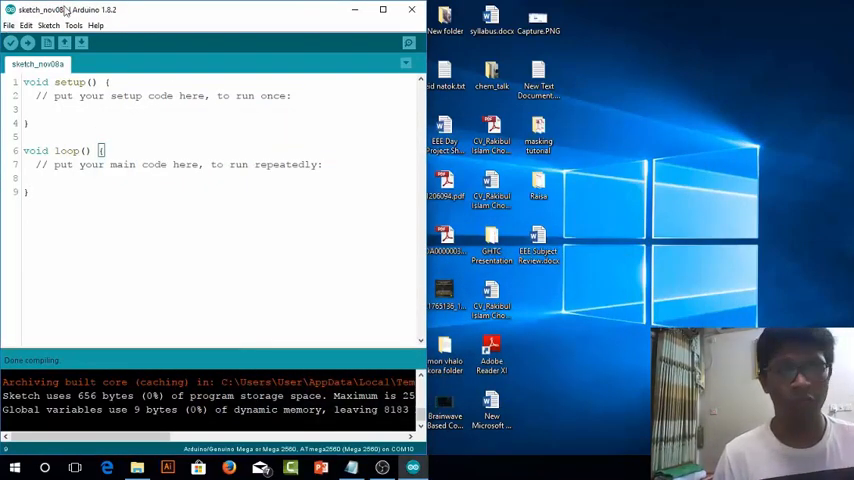
left_click(9, 25)
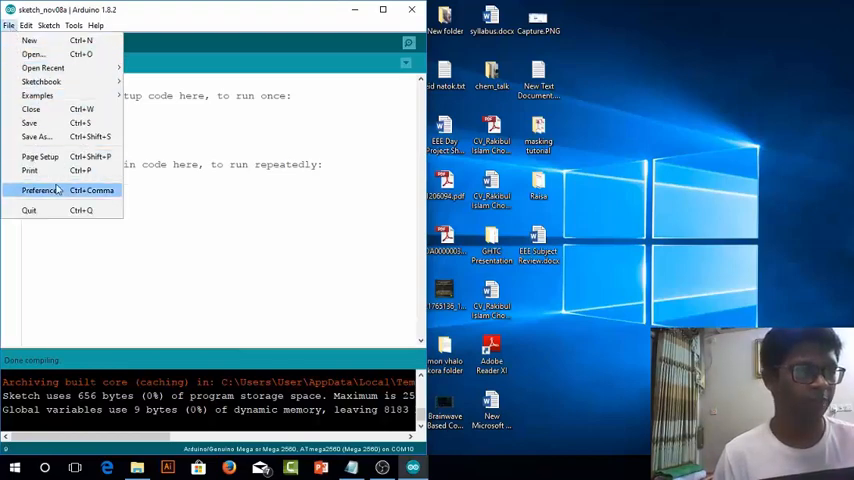
left_click(40, 190)
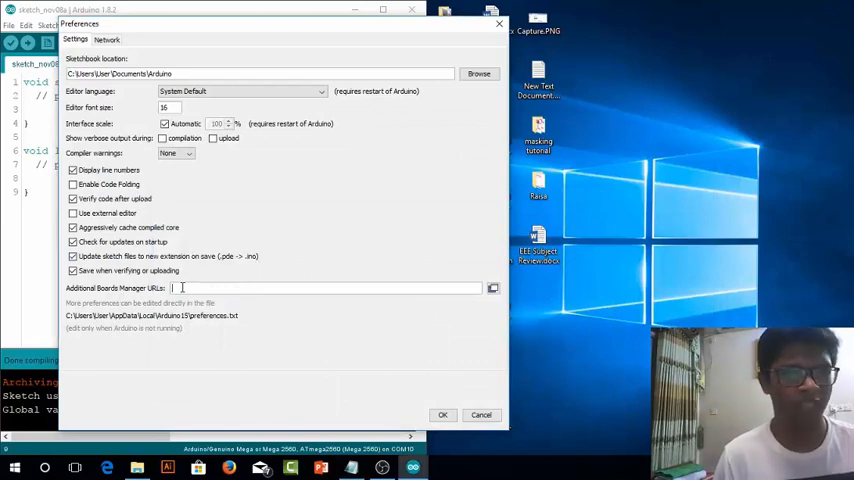
type("http://arduino.esp8266.com/stable/package_esp8266com_index.json")
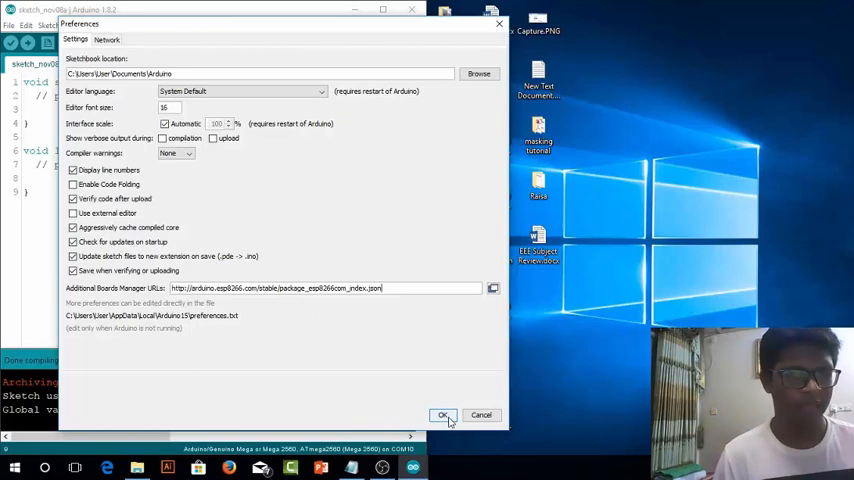
left_click(442, 415)
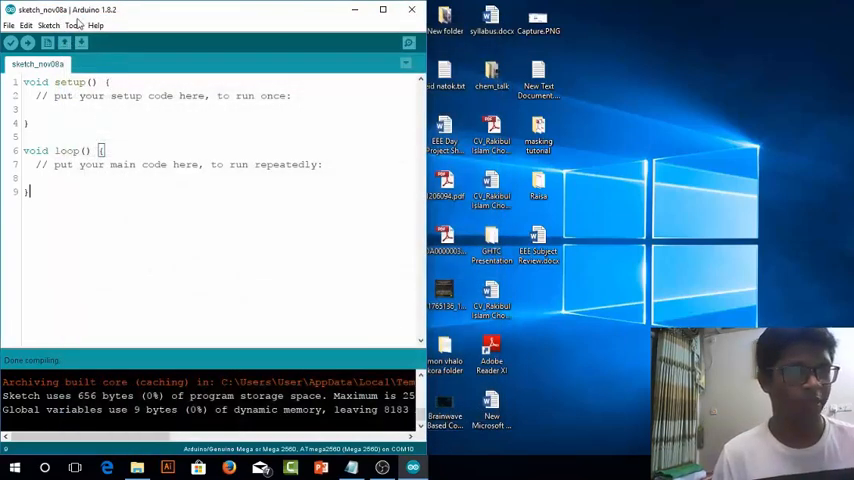
Open Boards Manager from Tools > Board and scroll to esp8266 by ESP8266 Community
left_click(73, 25)
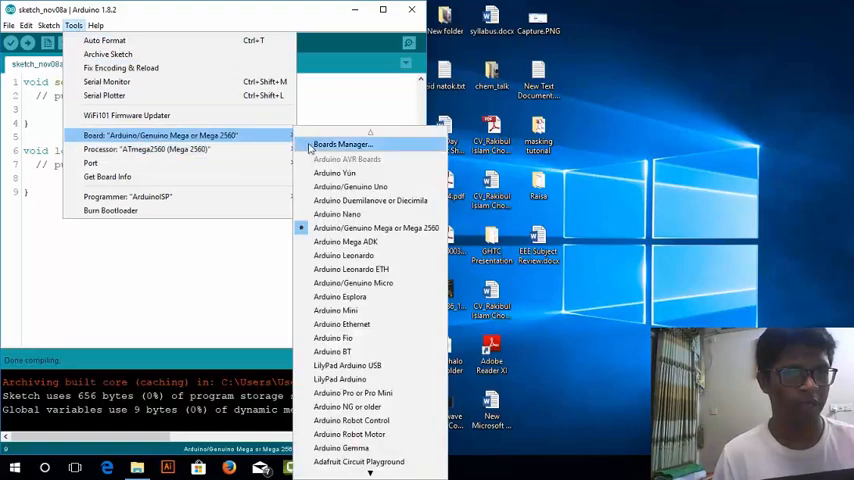
left_click(342, 144)
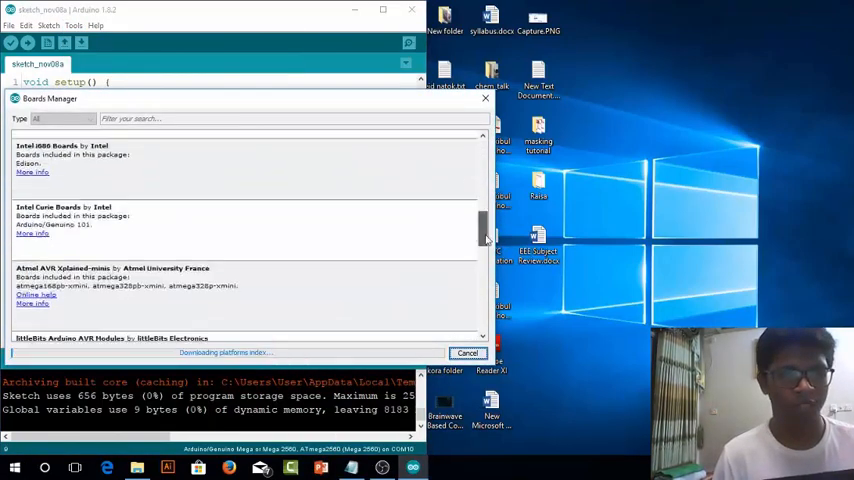
scroll("down", 3)
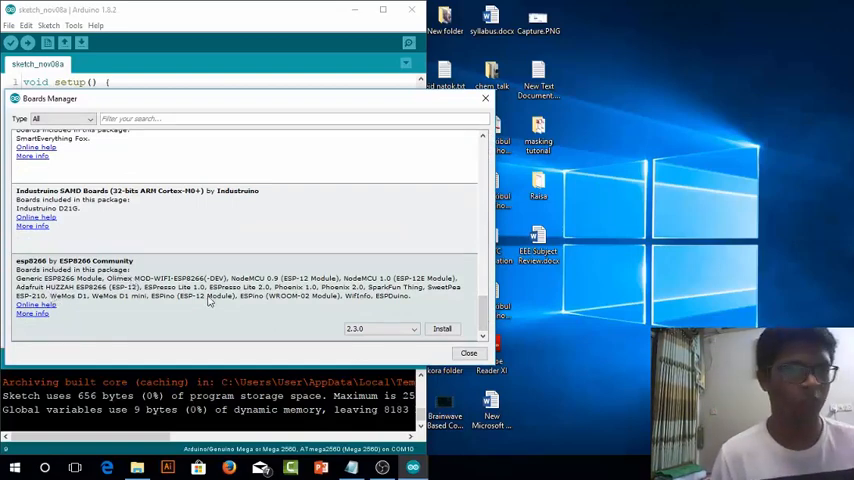
Install esp8266 package version 2.3.0, then close Boards Manager once it shows INSTALLED
left_click(381, 329)
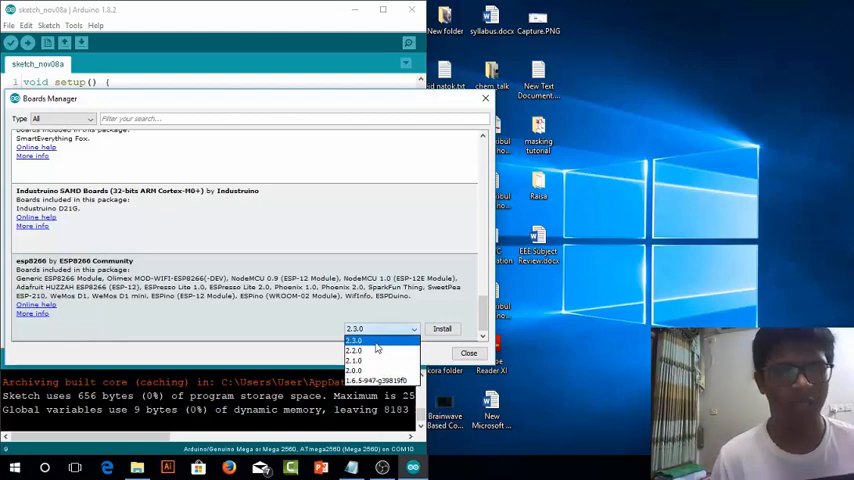
left_click(354, 341)
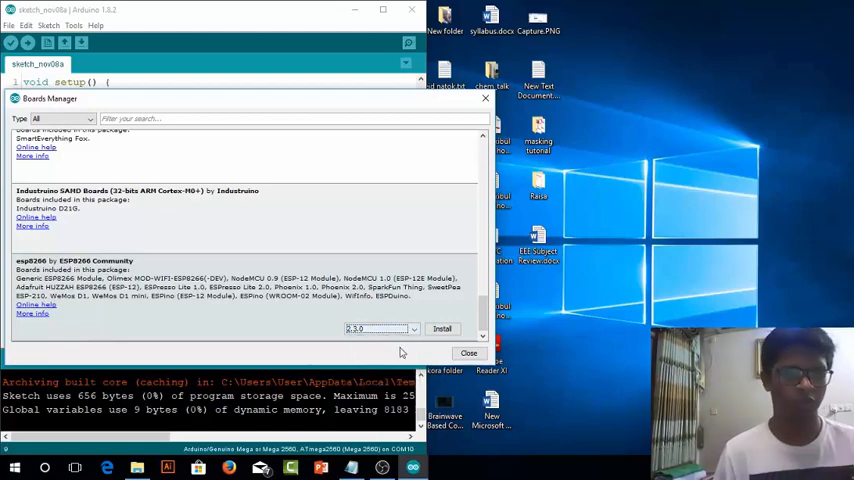
left_click(380, 329)
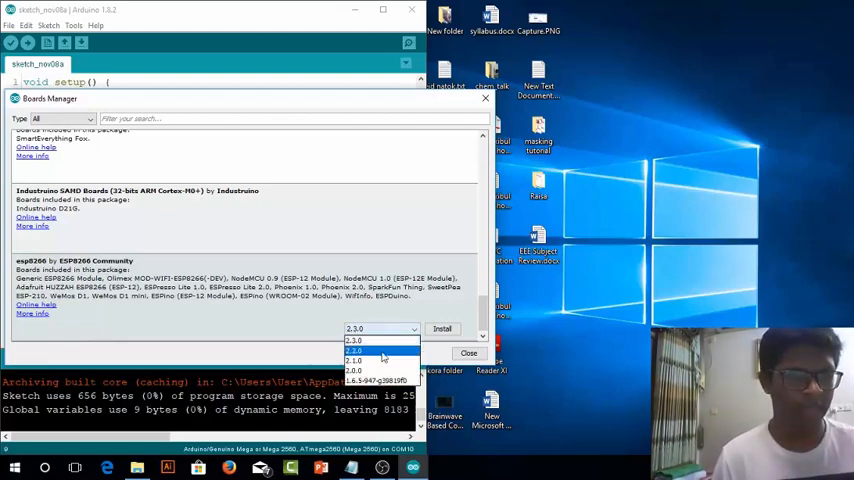
left_click(442, 328)
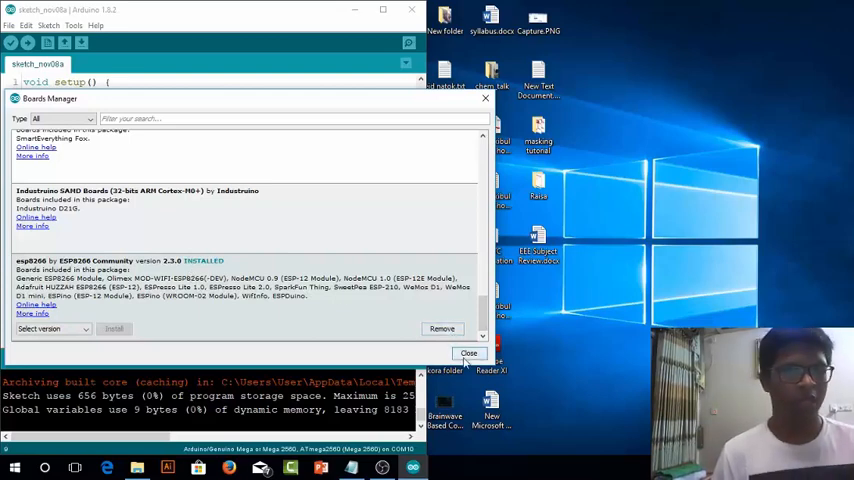
left_click(469, 353)
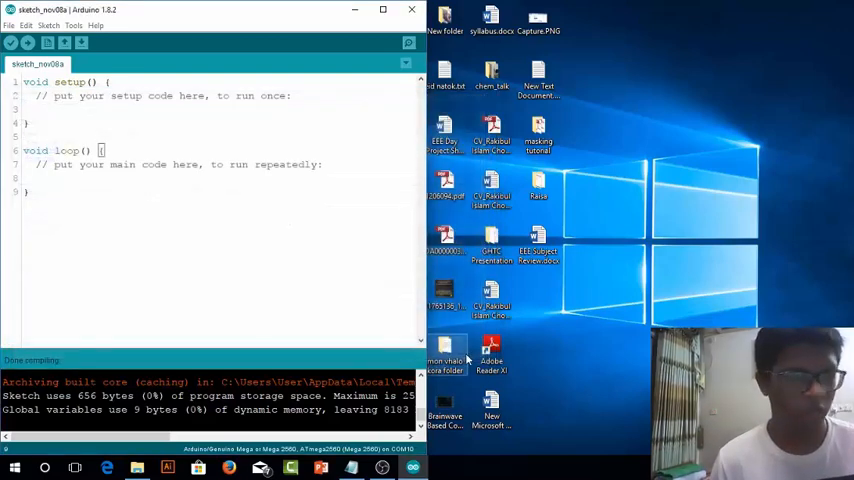
Scroll the Tools > Board submenu down to the ESP8266 Modules with NodeMCU 0.9 and 1.0
left_click(73, 25)
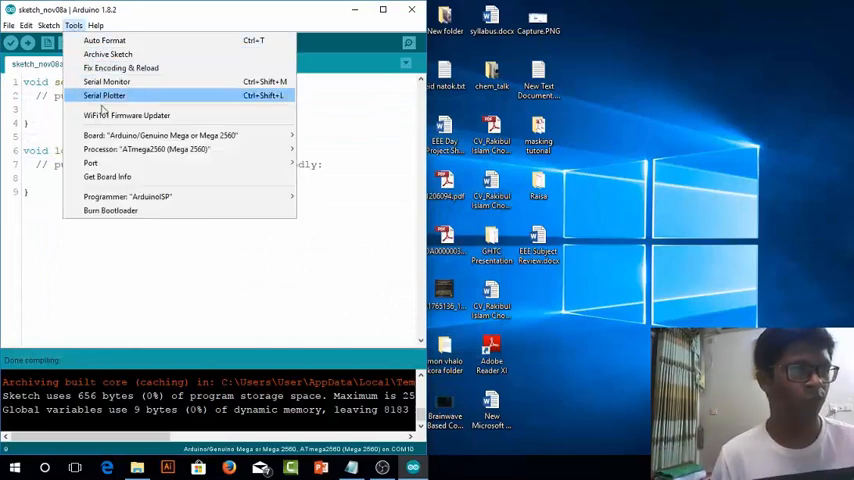
left_click(160, 135)
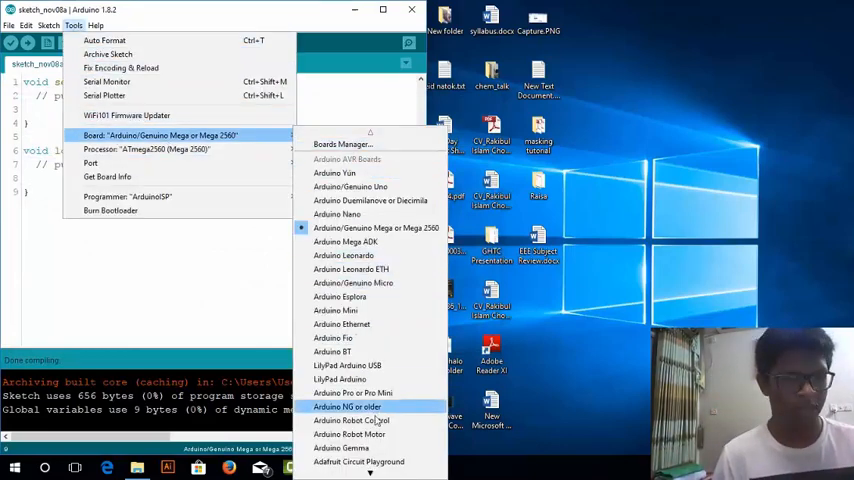
scroll("down", 3)
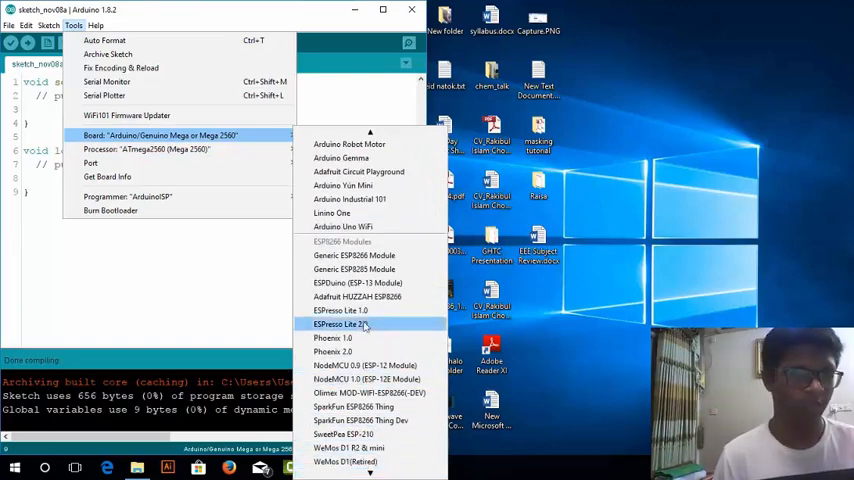
mouse_move(365, 365)
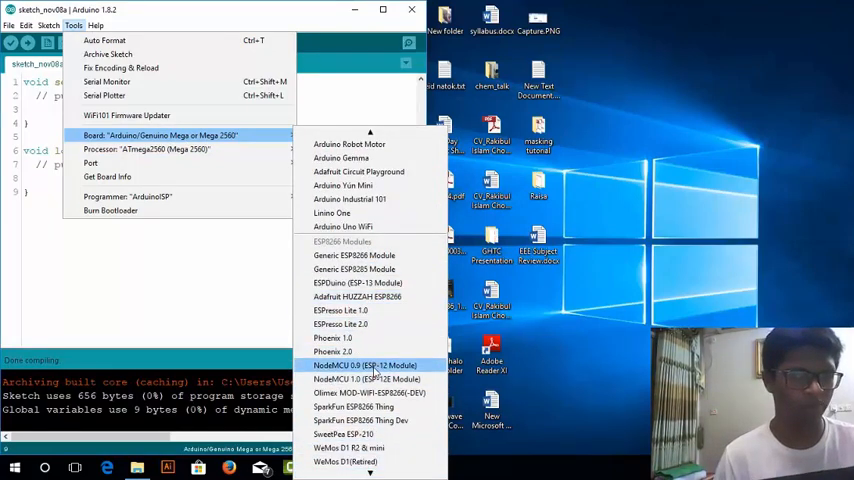